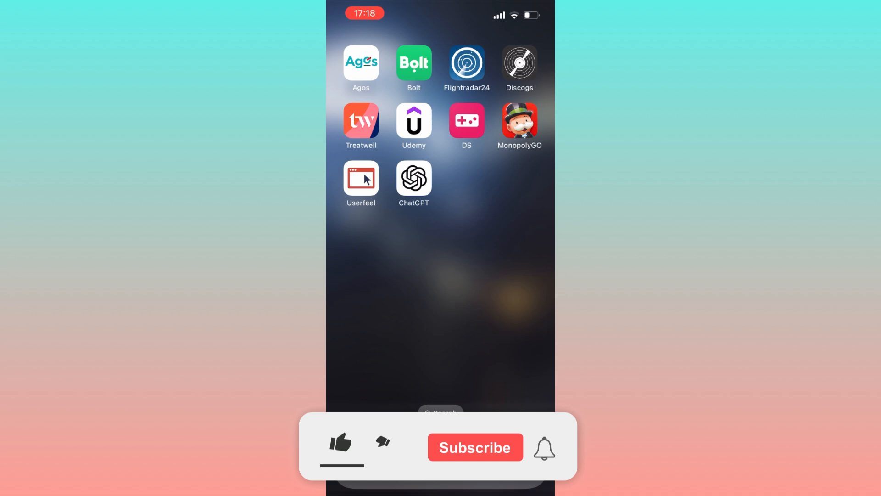
- Launch the Settings app from the iOS home screen
click(475, 447)
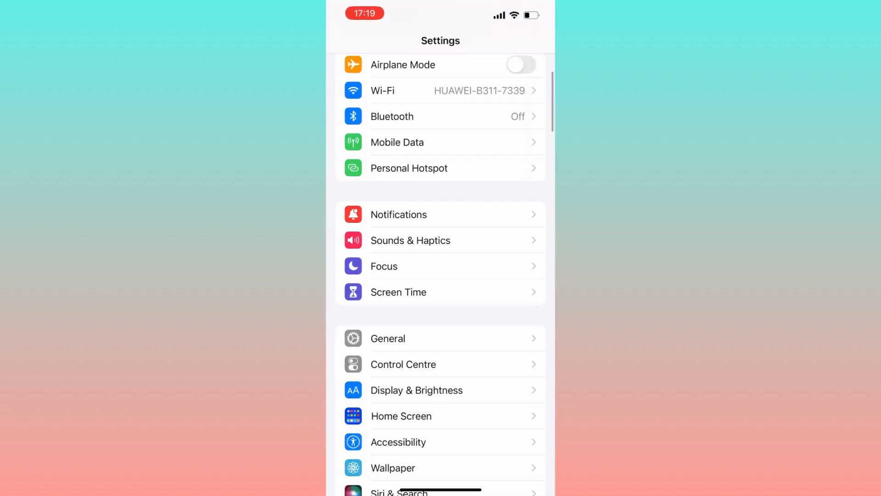
- Go into General and look at Background App Refresh, then start a Safari search for 'happym'
scroll(down, 3)
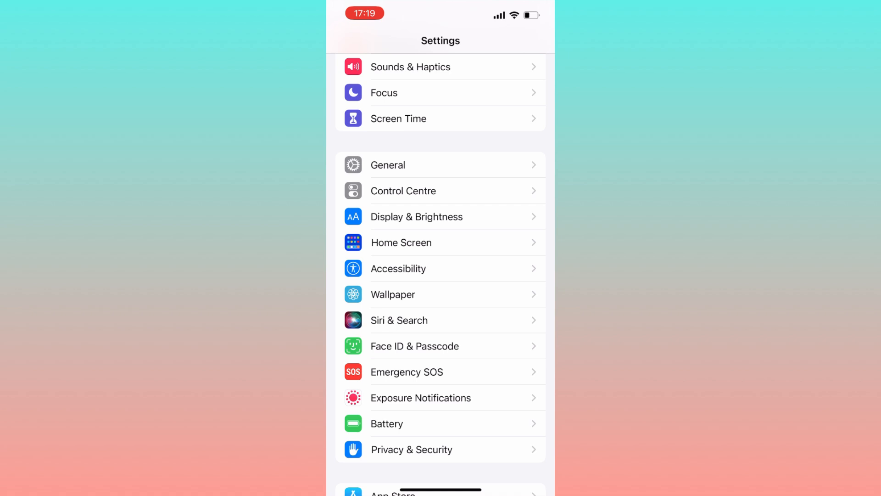
click(388, 165)
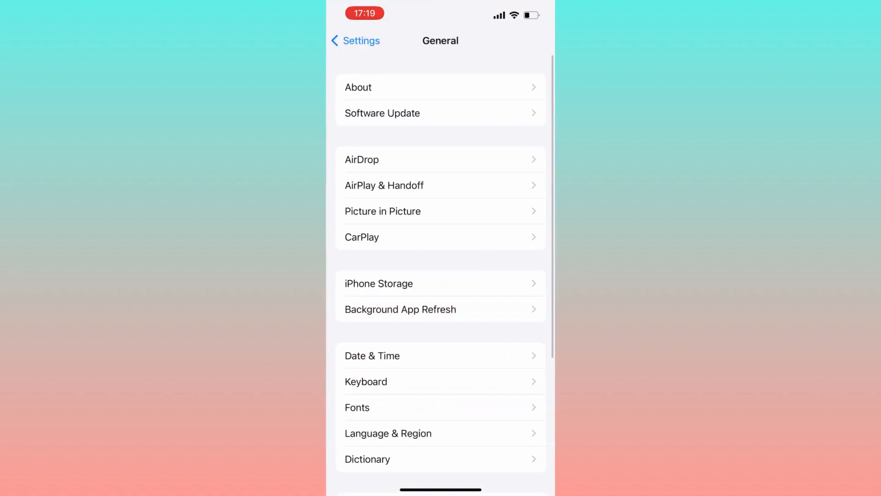
click(400, 309)
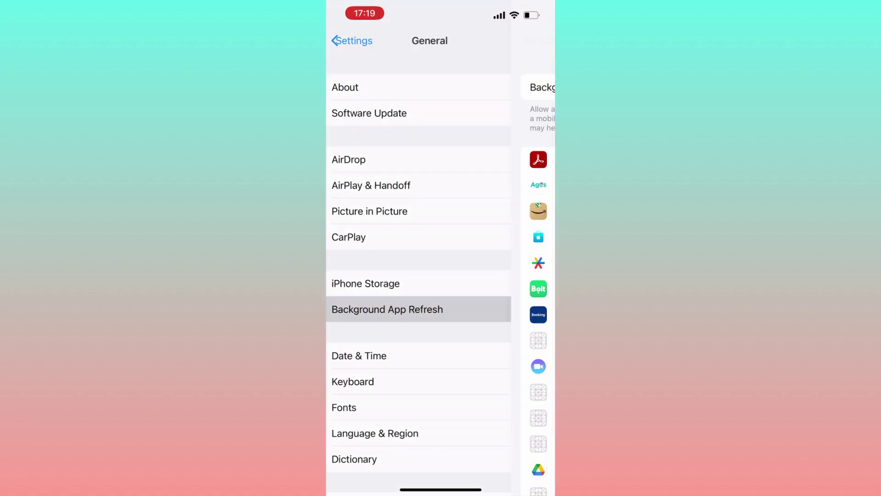
click(387, 310)
text(happym)
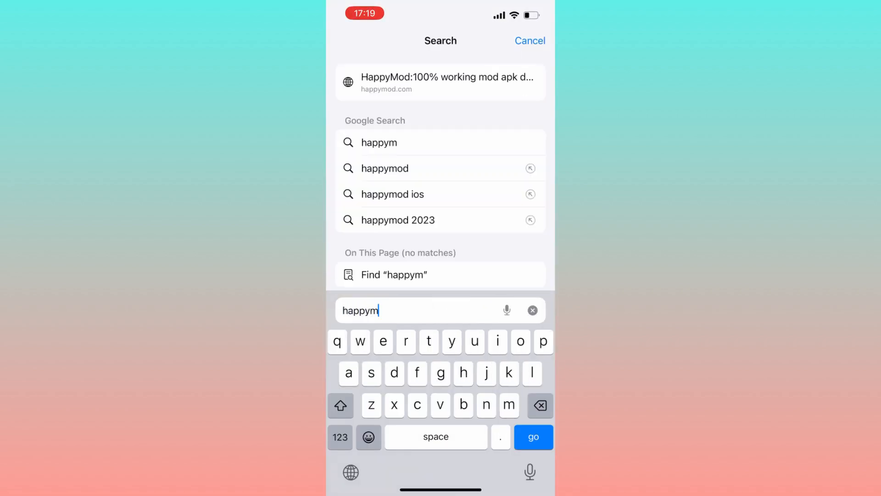
- Download HappyMod-3-0-7.apk from happymod.com and check it in Safari's Downloads list
click(440, 82)
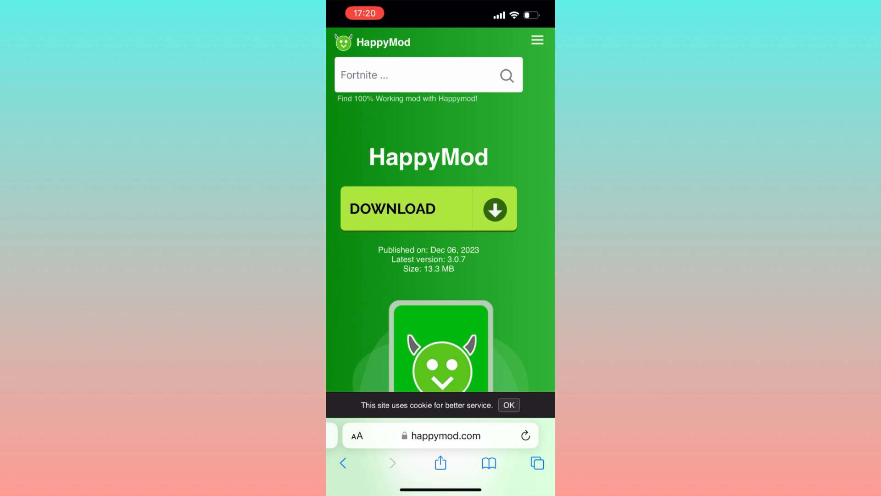
click(428, 209)
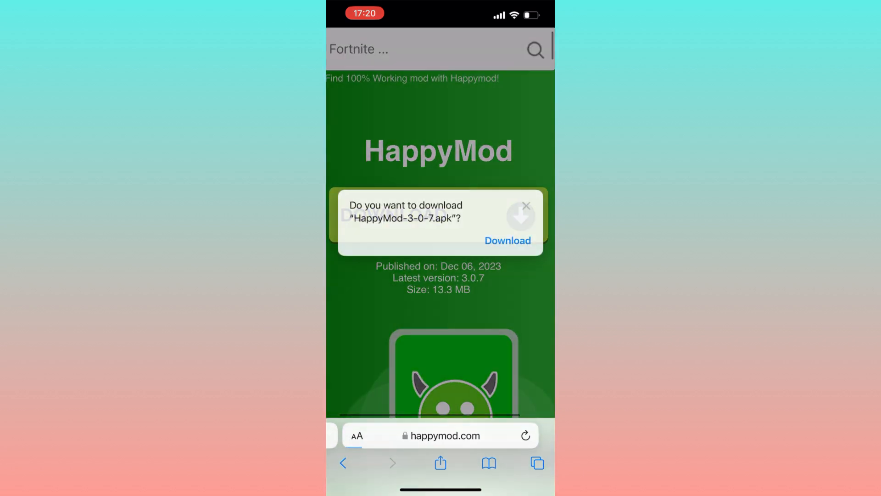
click(507, 241)
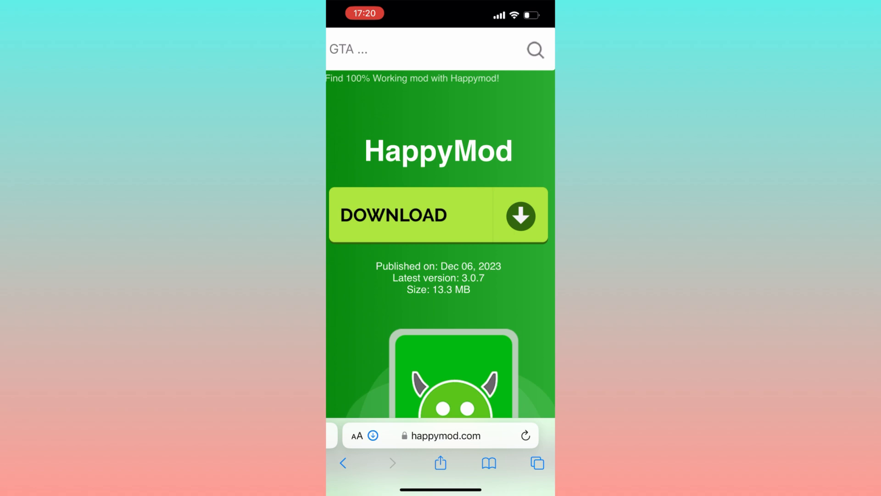
click(374, 435)
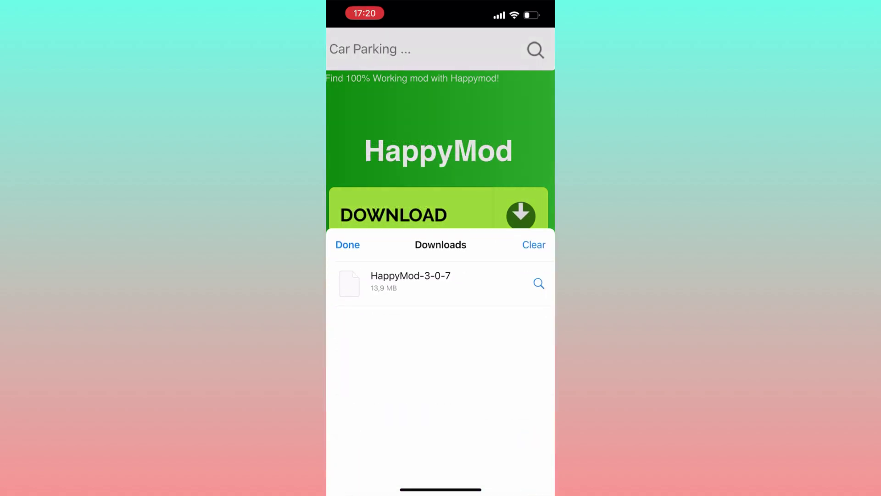
click(347, 245)
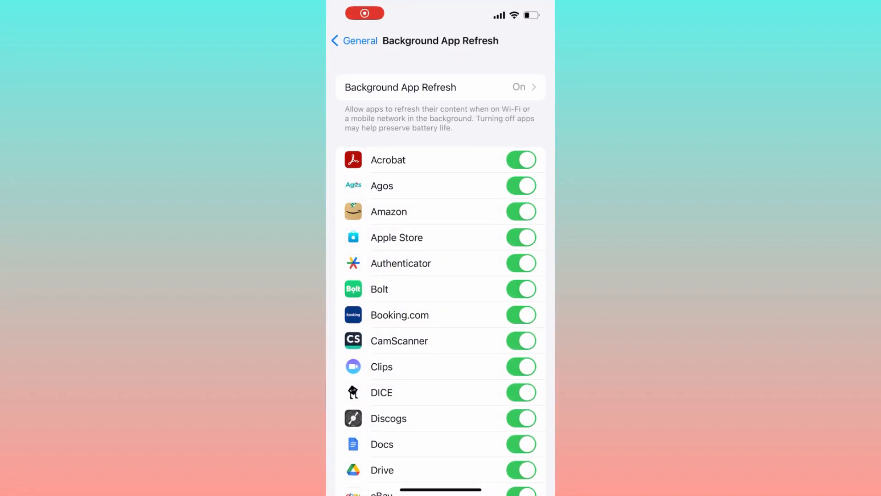
- Return to Settings and scroll down the General settings list
click(351, 40)
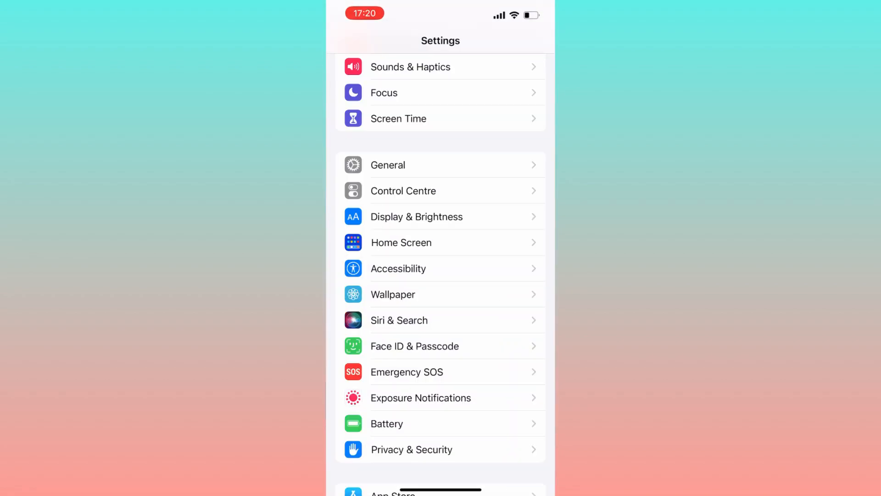
click(388, 165)
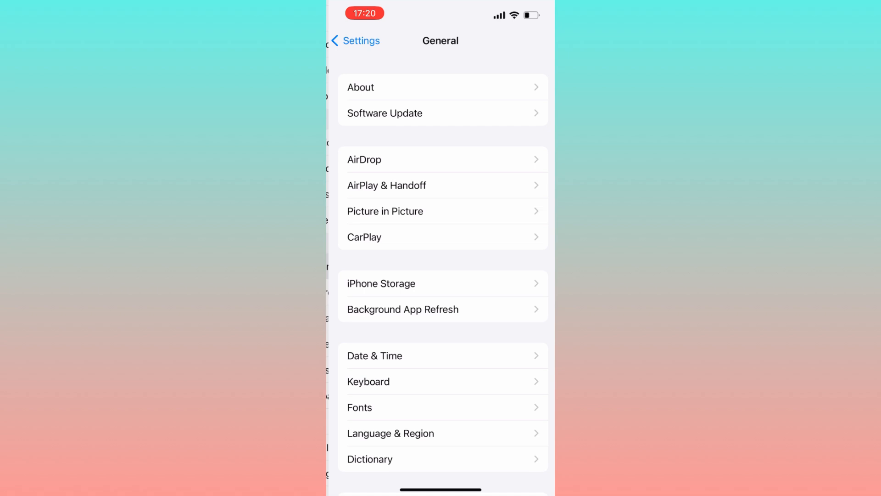
scroll(down, 3)
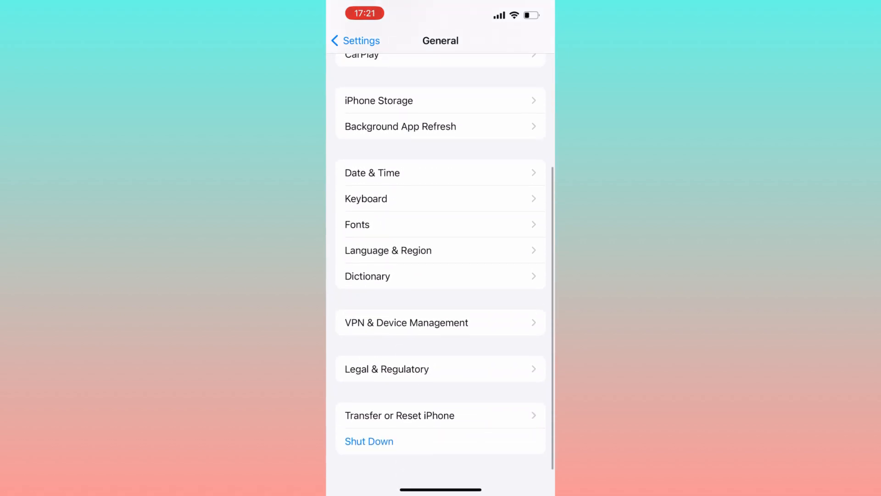
- Open VPN & Device Management, showing VPN not connected and no profiles
click(440, 323)
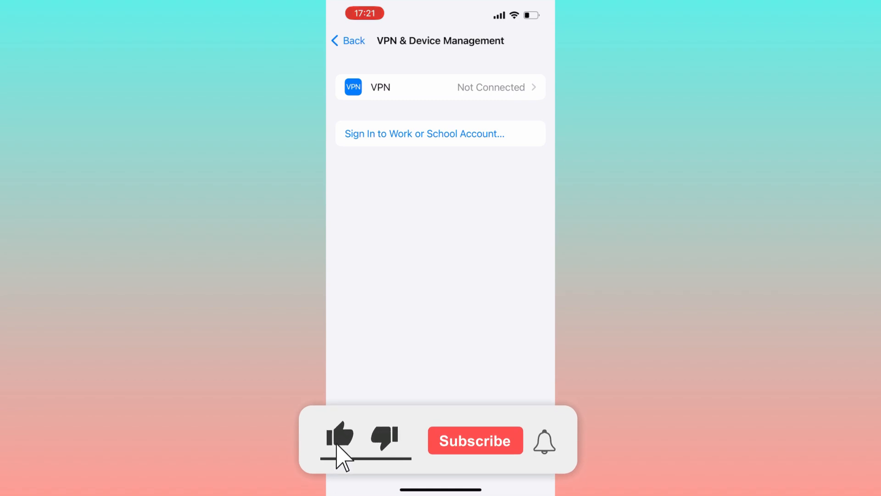
click(340, 439)
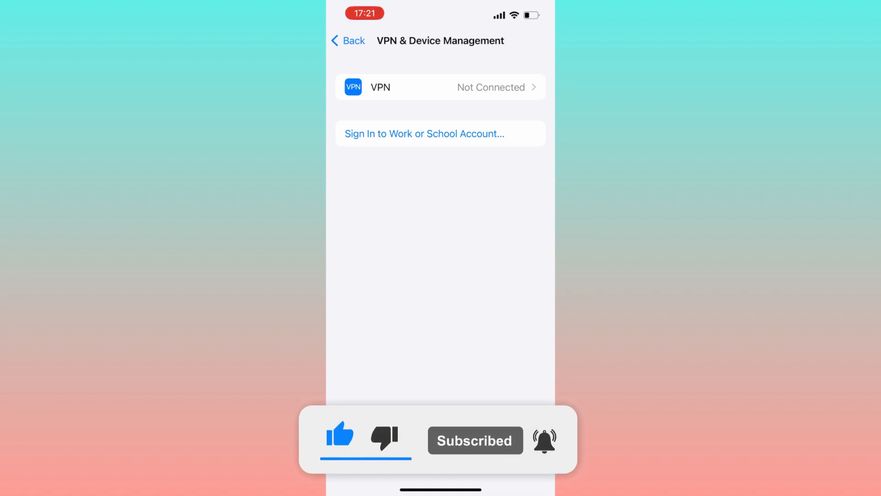